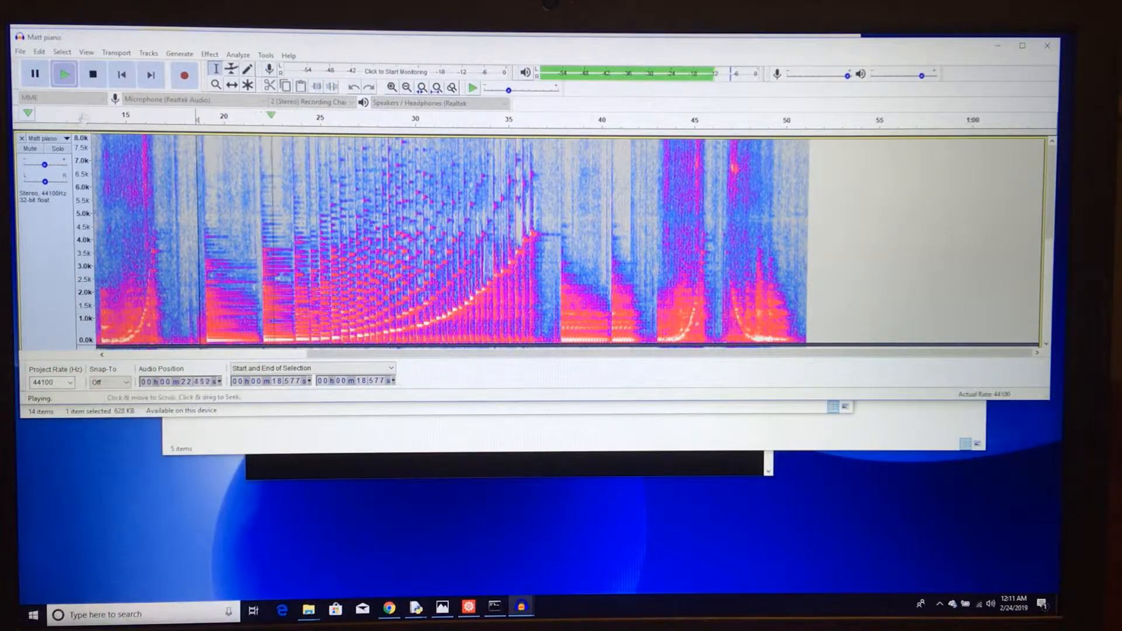
# Play the piano recording with its spectrogram and pause it partway through.
pyautogui.click(35, 74)
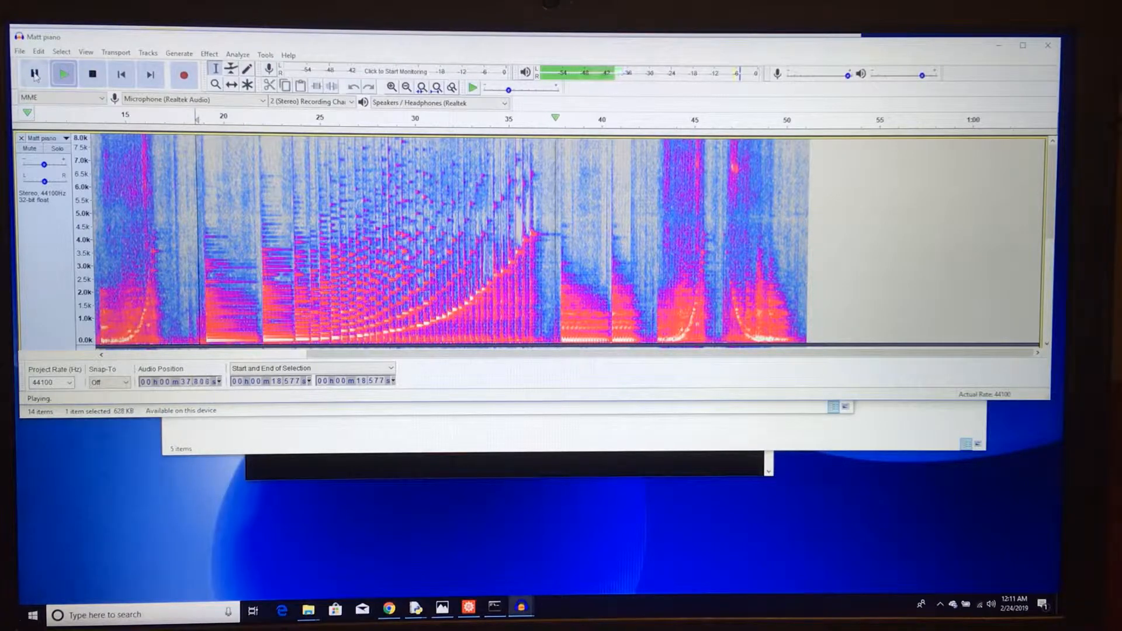
pyautogui.click(34, 73)
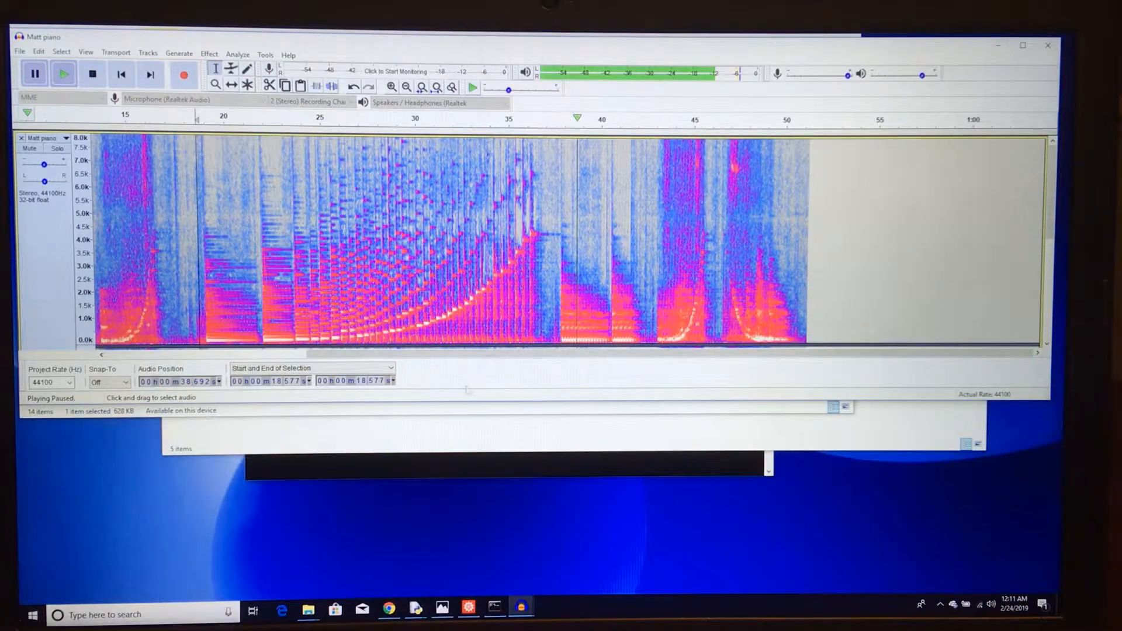
pyautogui.moveTo(522, 614)
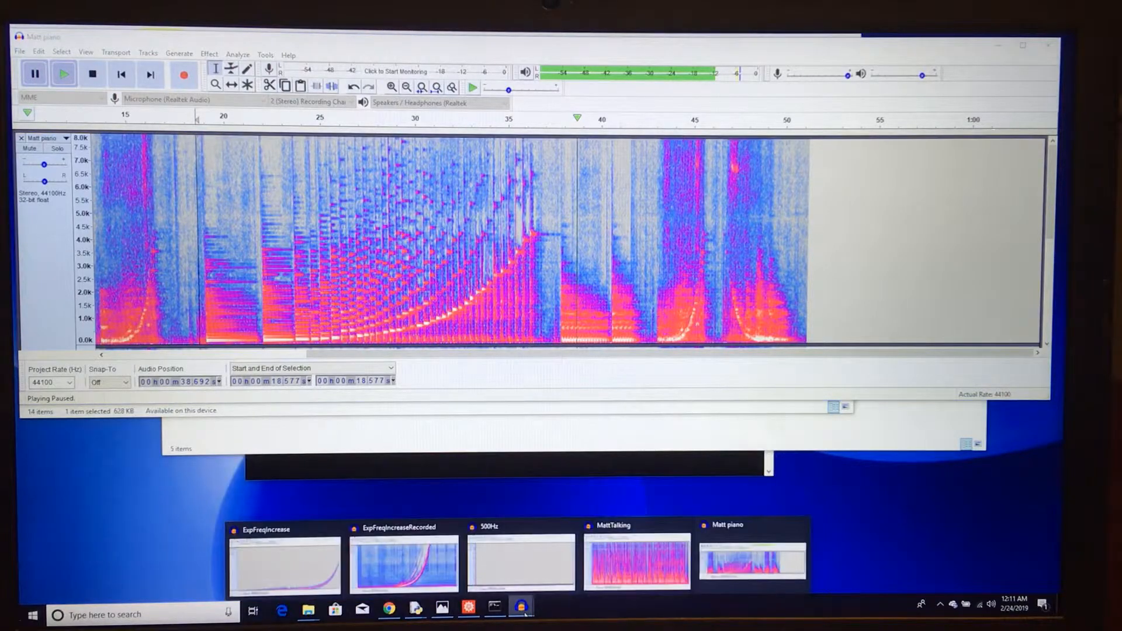
# Bring up the ExpFreqIncrease sweep project and place the playback point near 5.7 seconds.
pyautogui.click(284, 561)
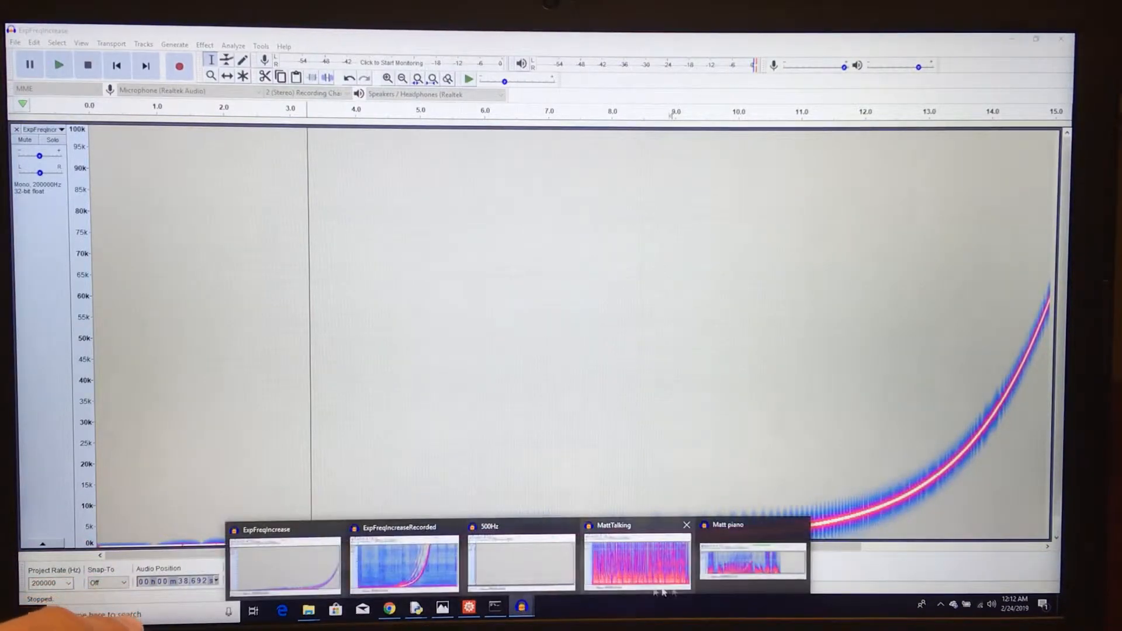
pyautogui.click(751, 561)
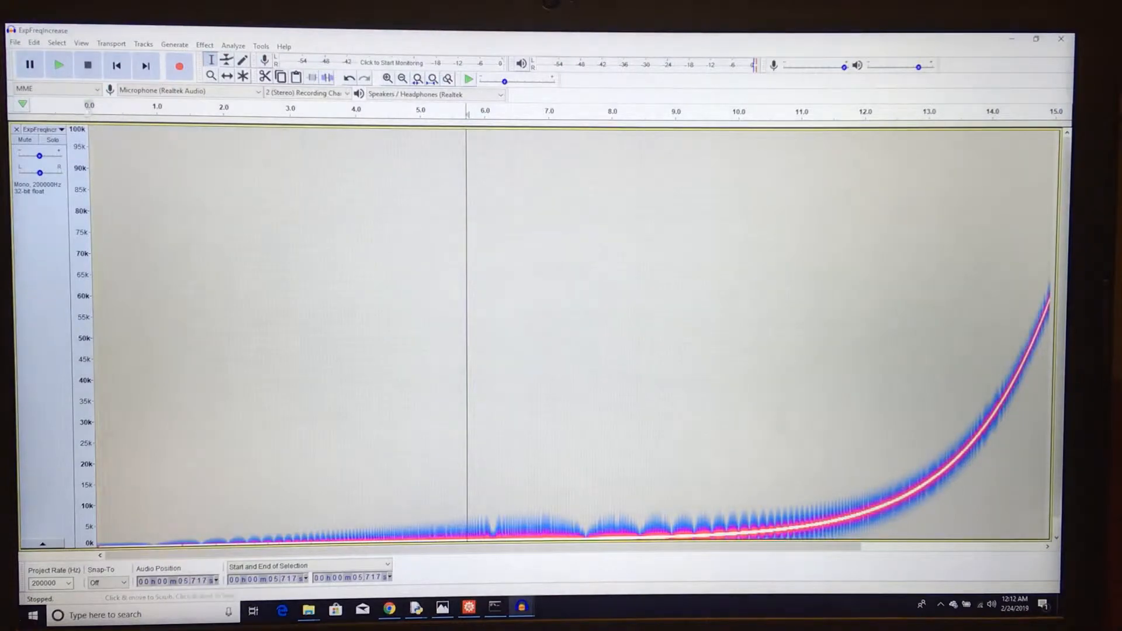
pyautogui.click(58, 65)
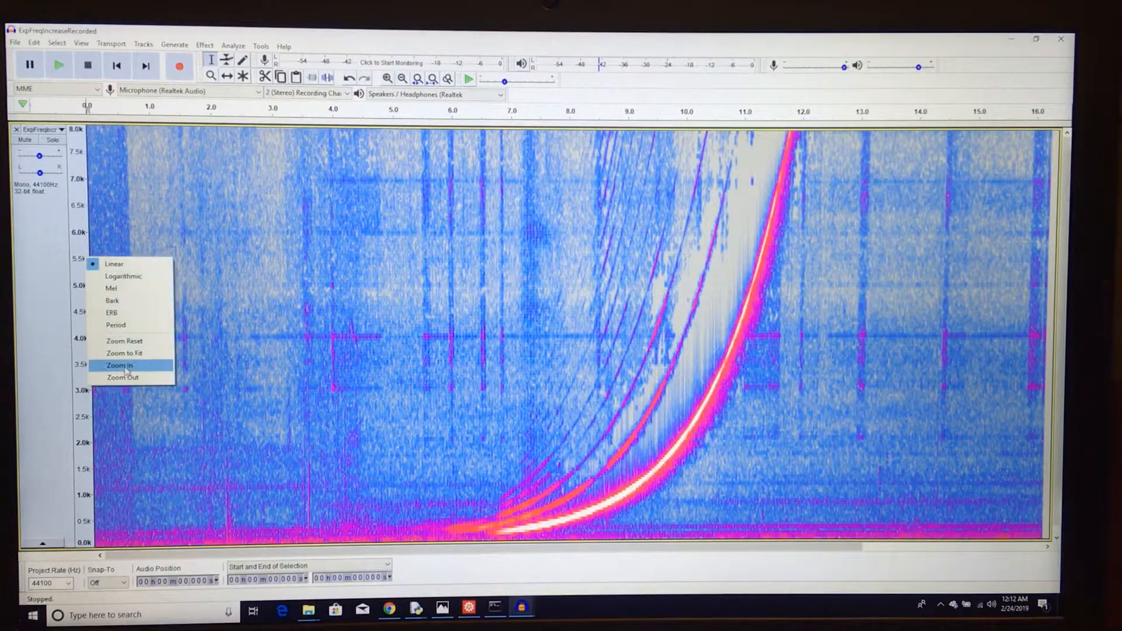
# Zoom in on the sweep's frequency ruler, then move to the 500Hz tone project.
pyautogui.click(124, 340)
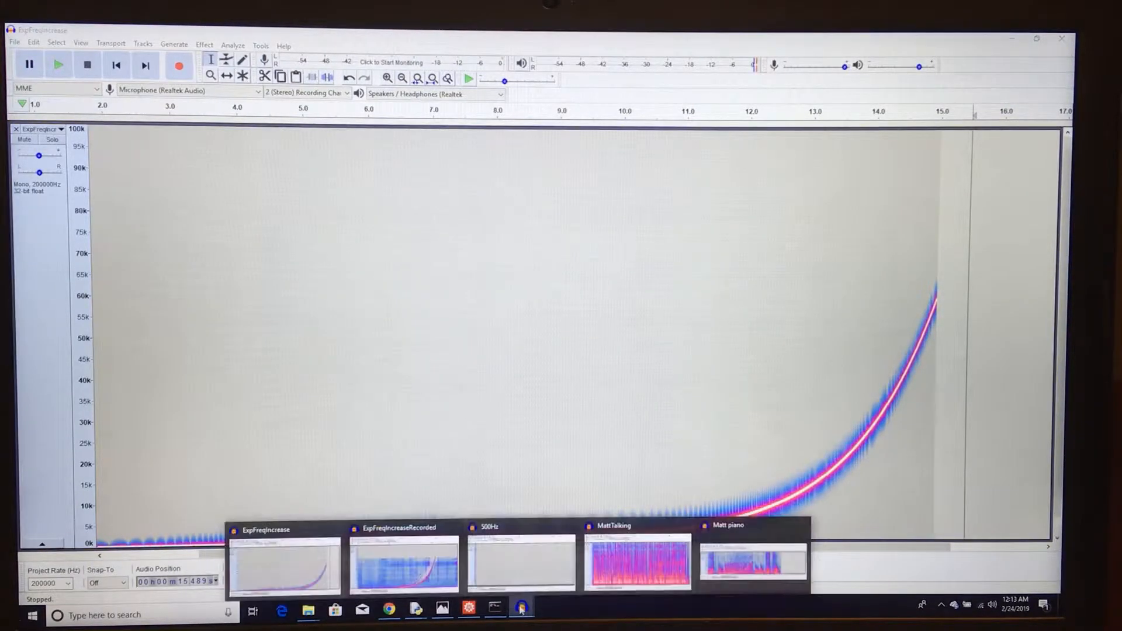
pyautogui.click(404, 561)
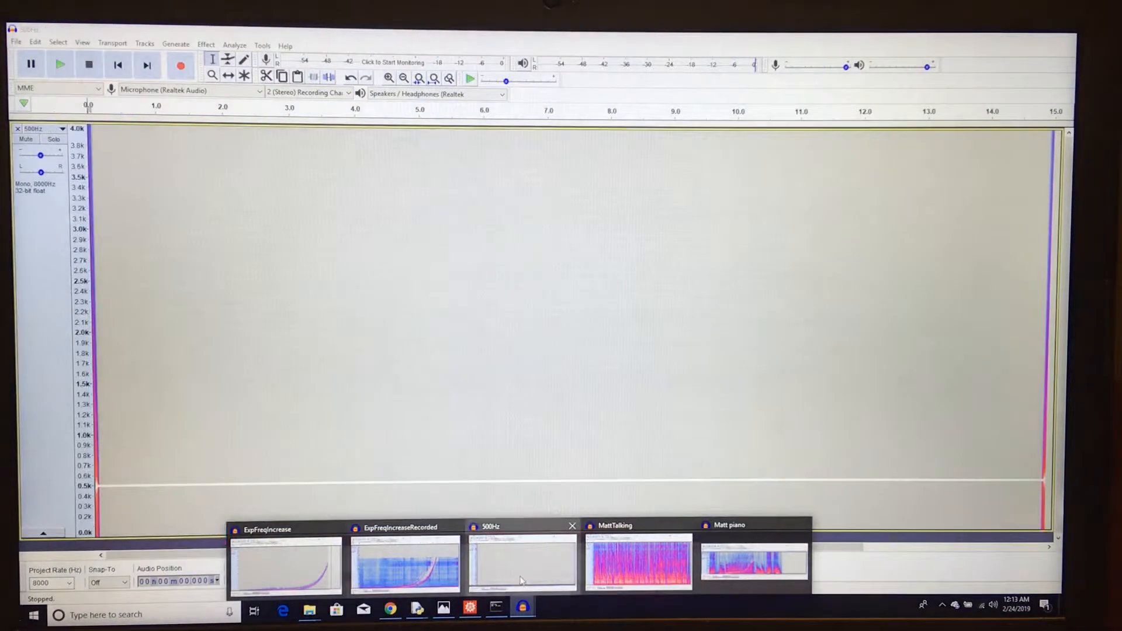
# Bring the 500Hz tone project window to the front from the taskbar.
pyautogui.click(522, 564)
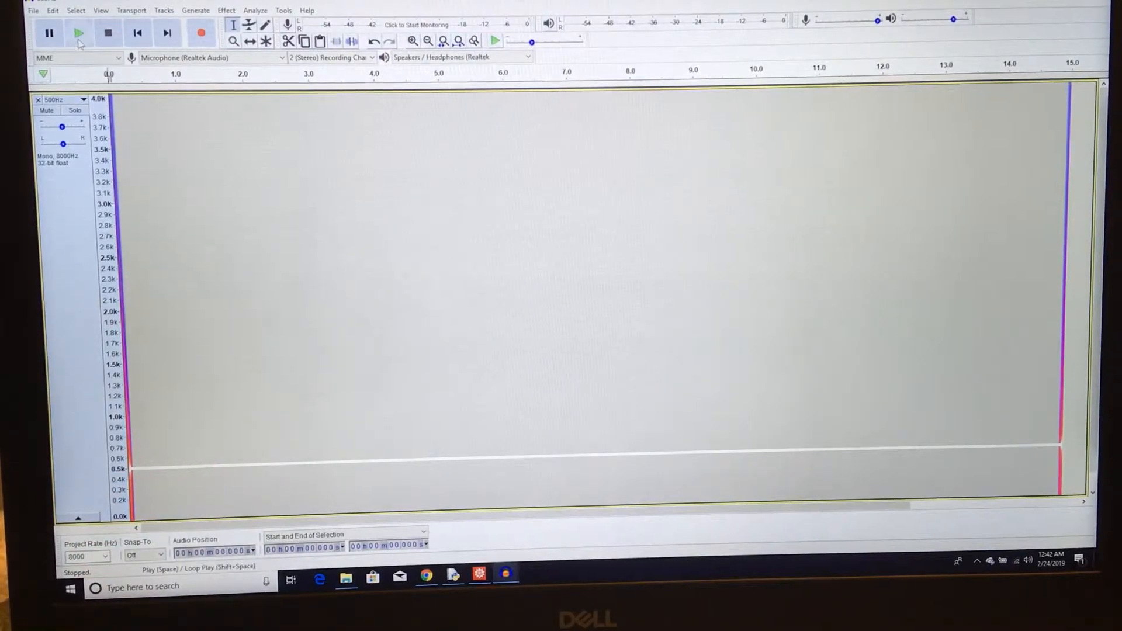
# Play and stop the 500 Hz tone, then select roughly 2 to 4 seconds.
pyautogui.click(77, 33)
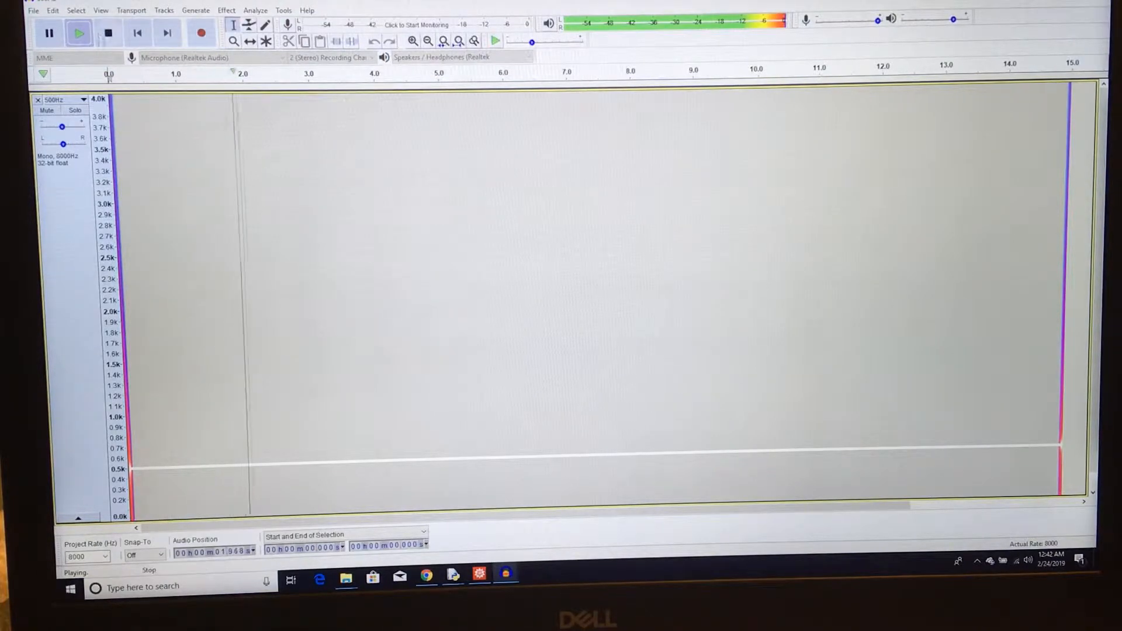
pyautogui.click(108, 33)
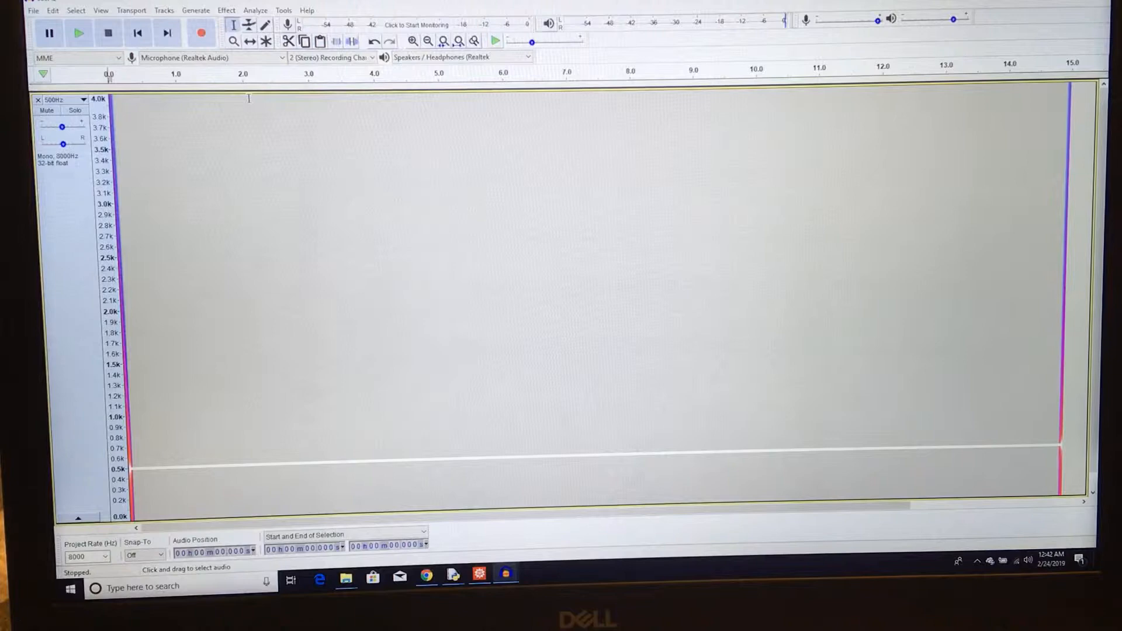
pyautogui.moveTo(249, 286); pyautogui.dragTo(372, 286)
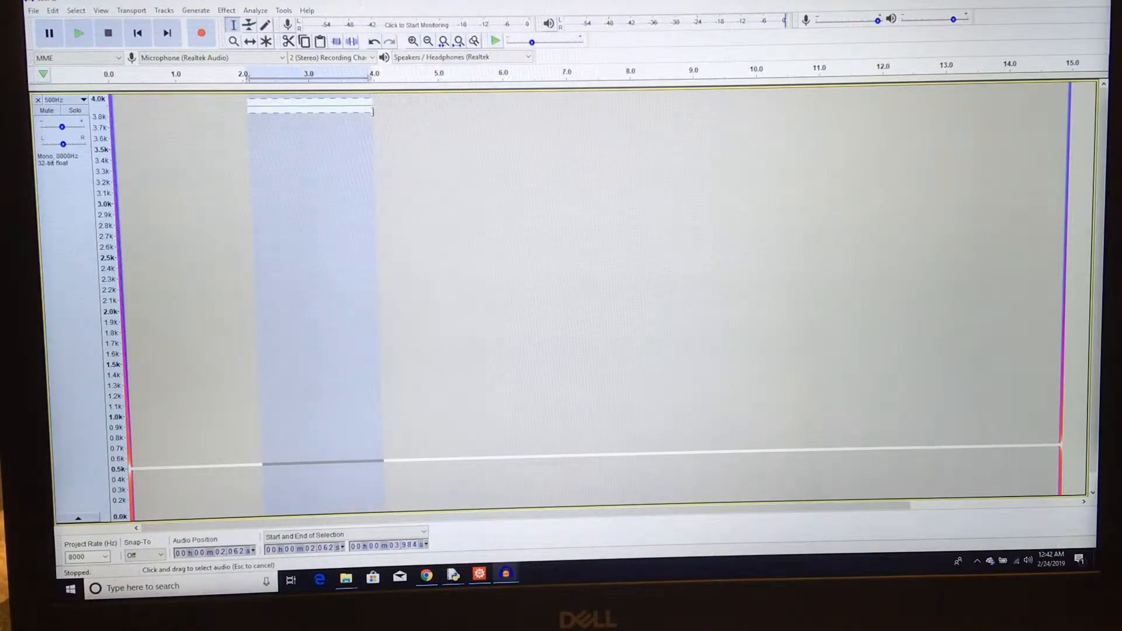
# Speed up the 2–4 s section with Change Speed to about 1 kHz, then play and pause.
pyautogui.click(225, 10)
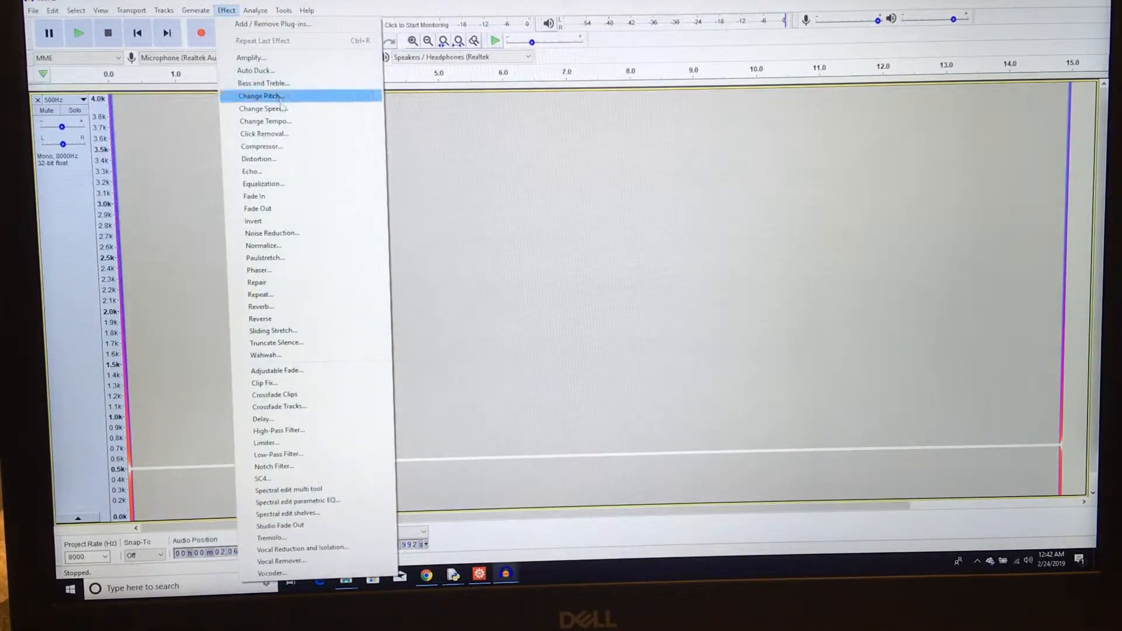
pyautogui.click(263, 108)
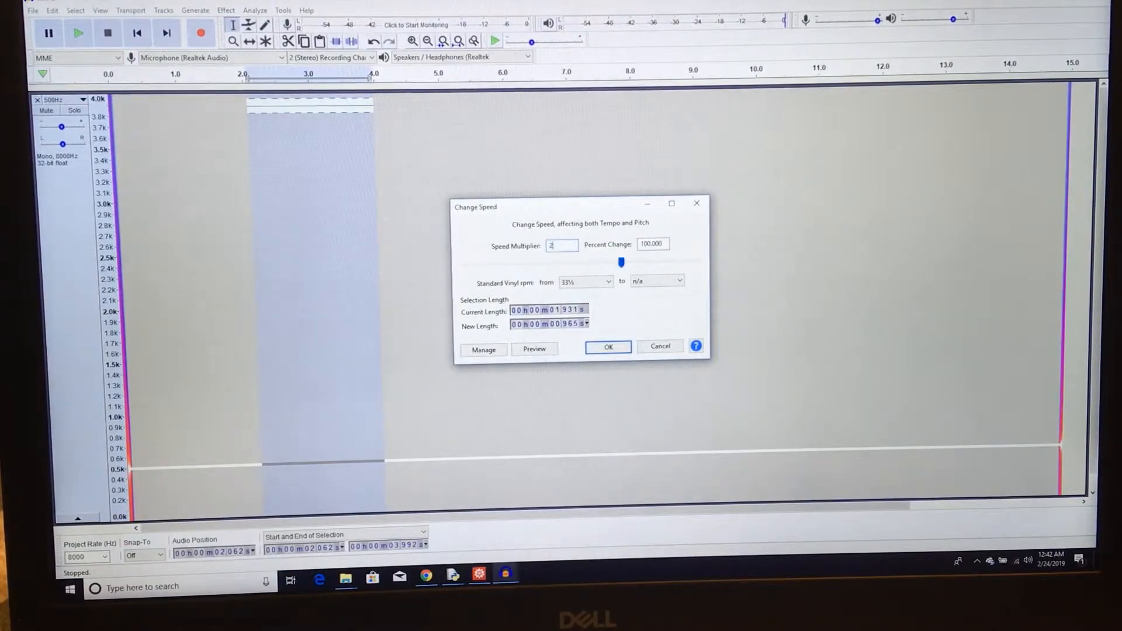
pyautogui.click(608, 346)
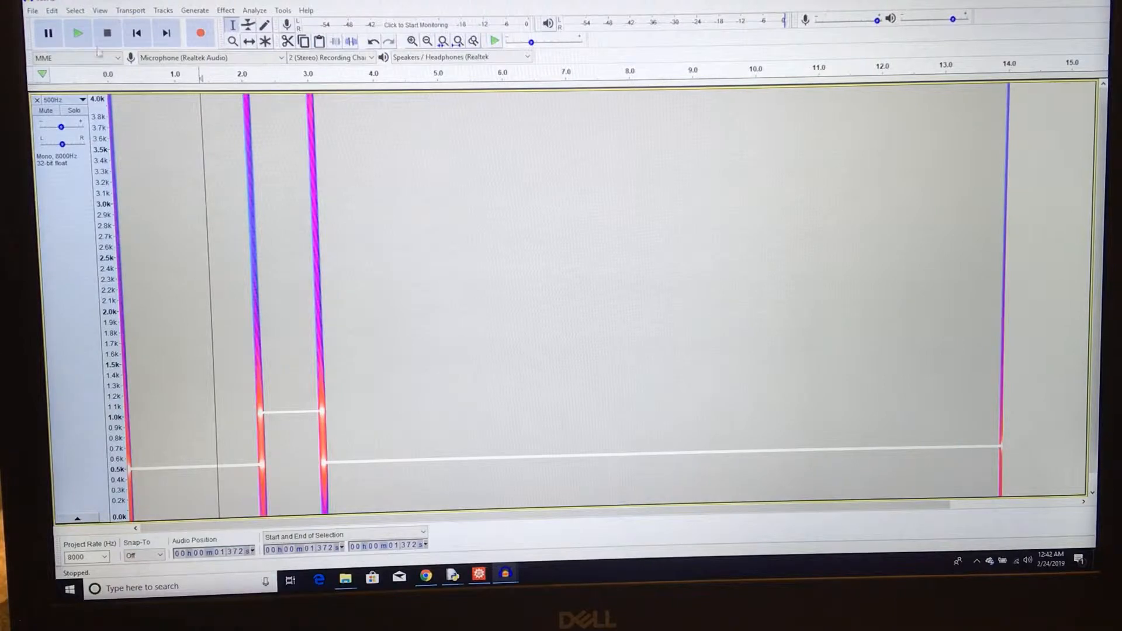
pyautogui.click(77, 33)
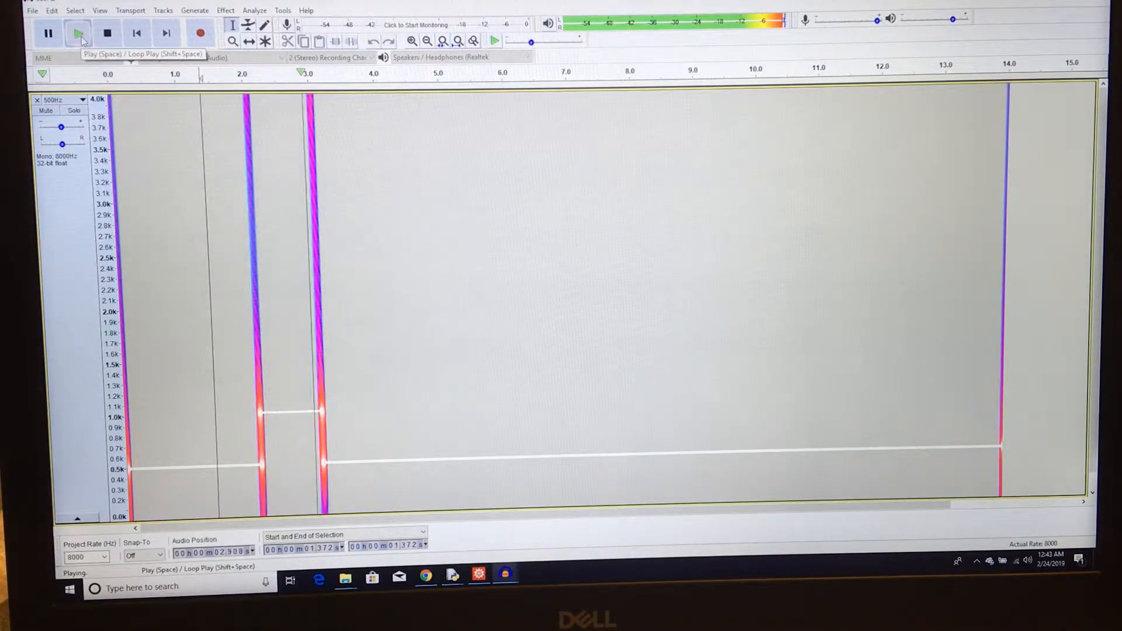
pyautogui.click(49, 33)
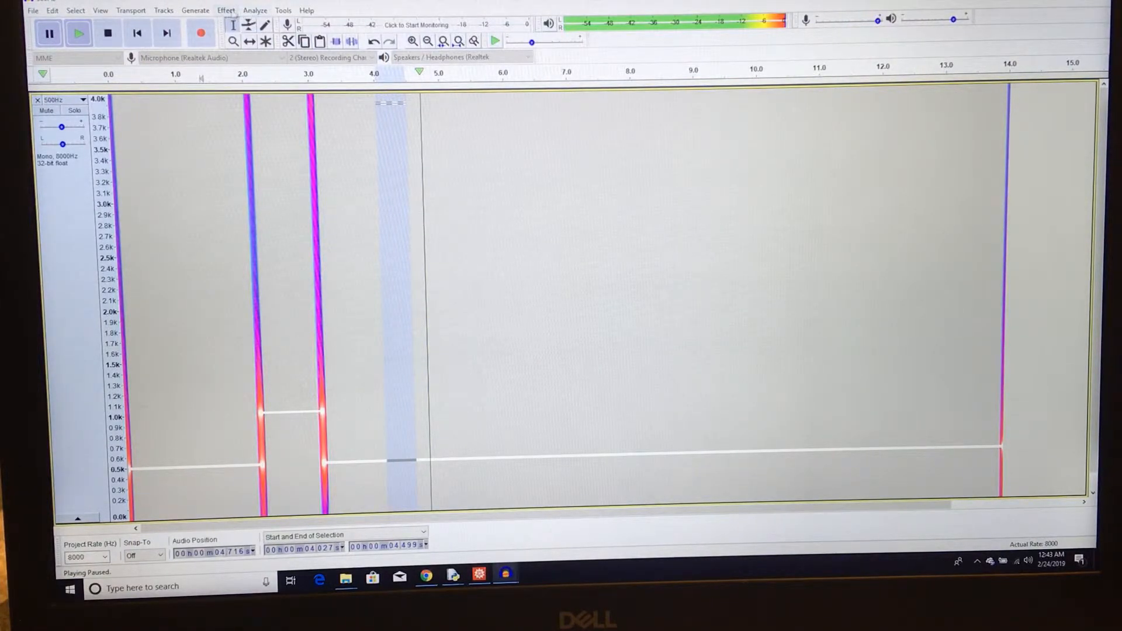
# Slow the section just after 4 seconds with Change Speed using a multiplier below 1.
pyautogui.click(226, 9)
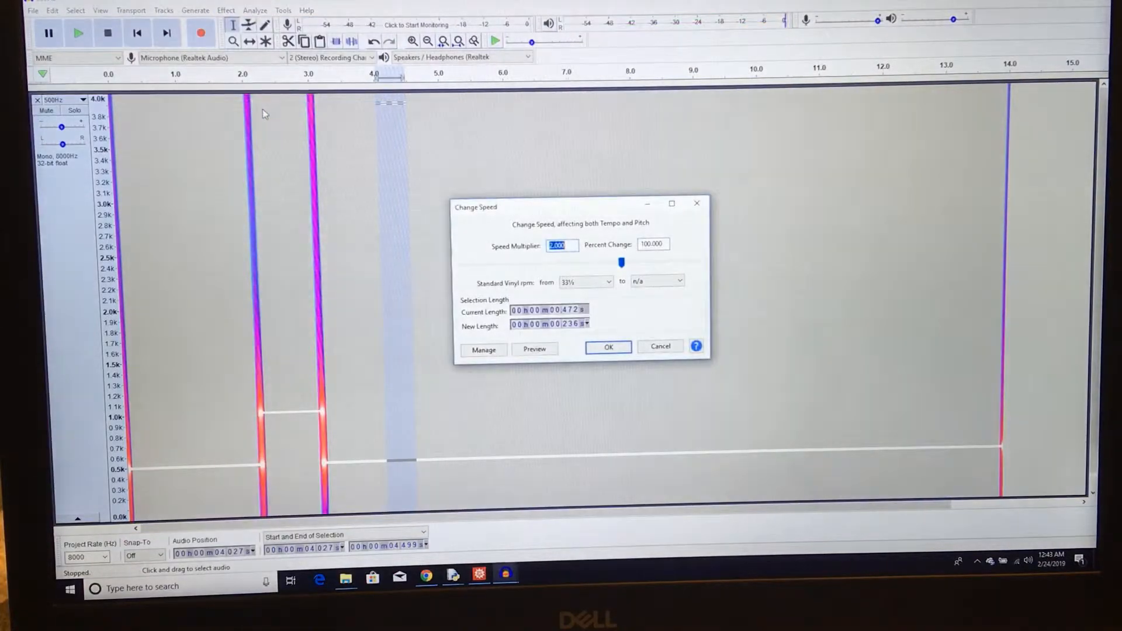
pyautogui.click(608, 347)
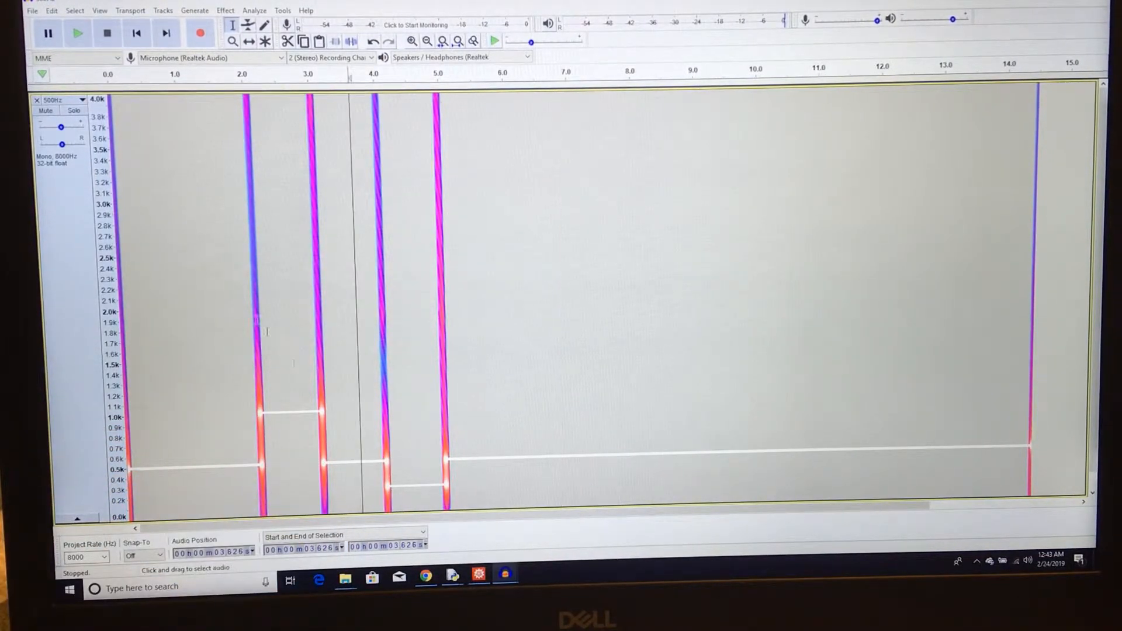
pyautogui.click(77, 33)
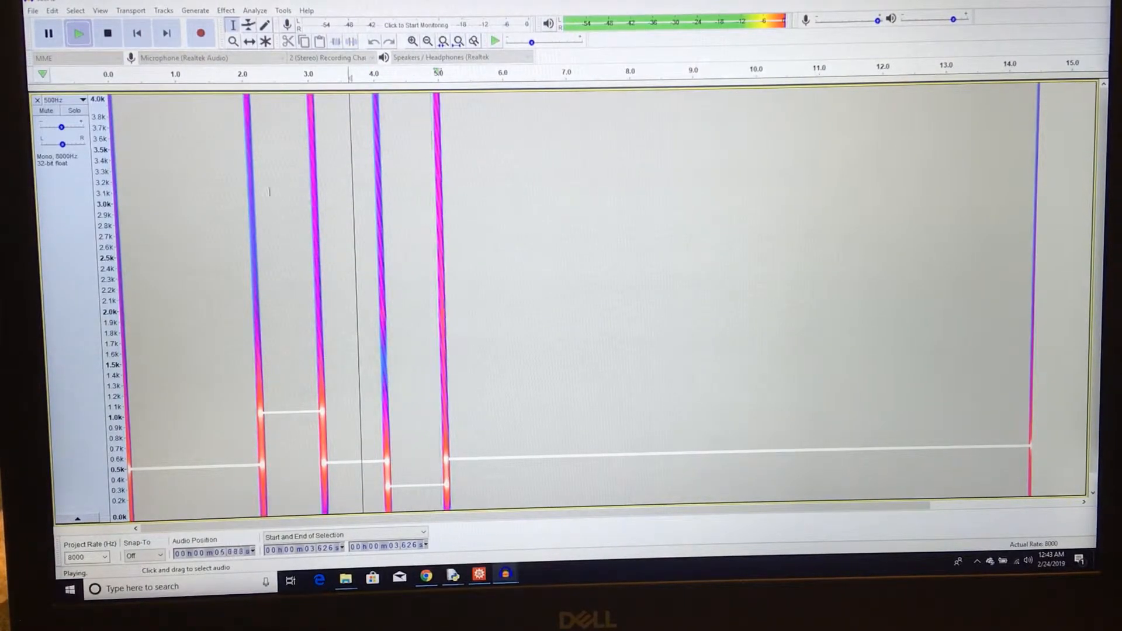
pyautogui.click(48, 33)
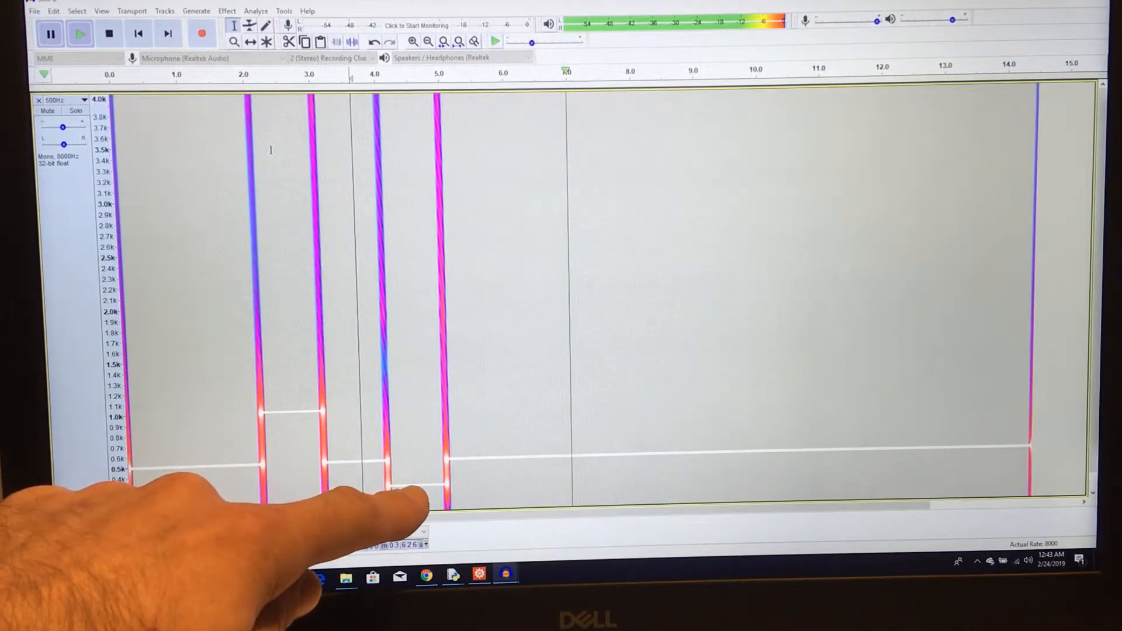
pyautogui.click(79, 32)
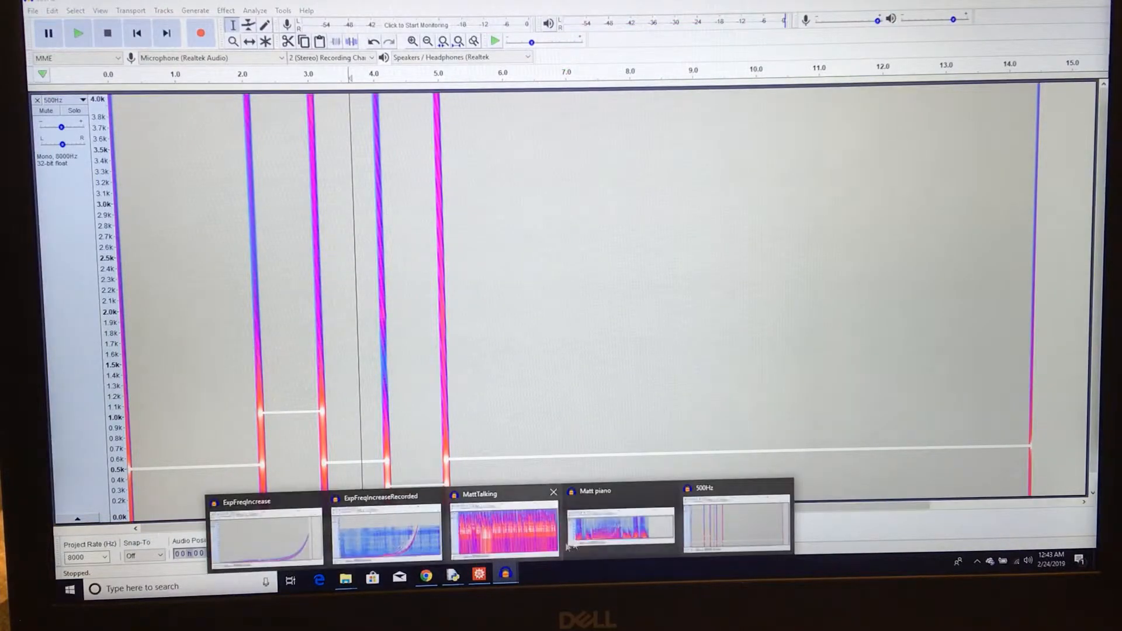
# Bring up the MattTalking speech project and start playing its recording.
pyautogui.click(504, 529)
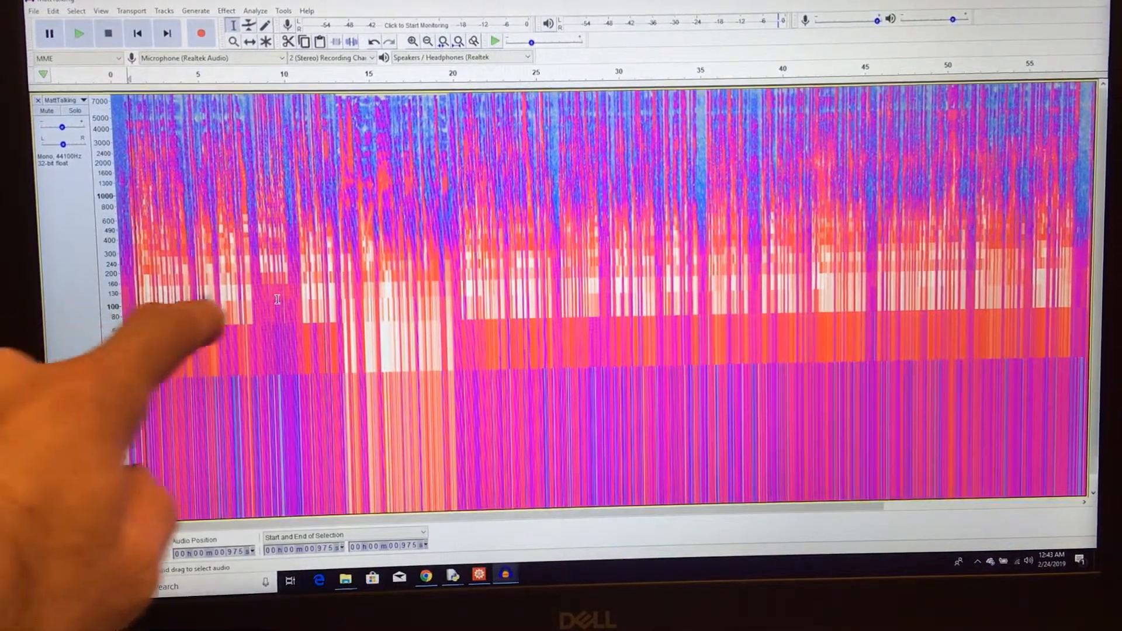
pyautogui.moveTo(215, 322)
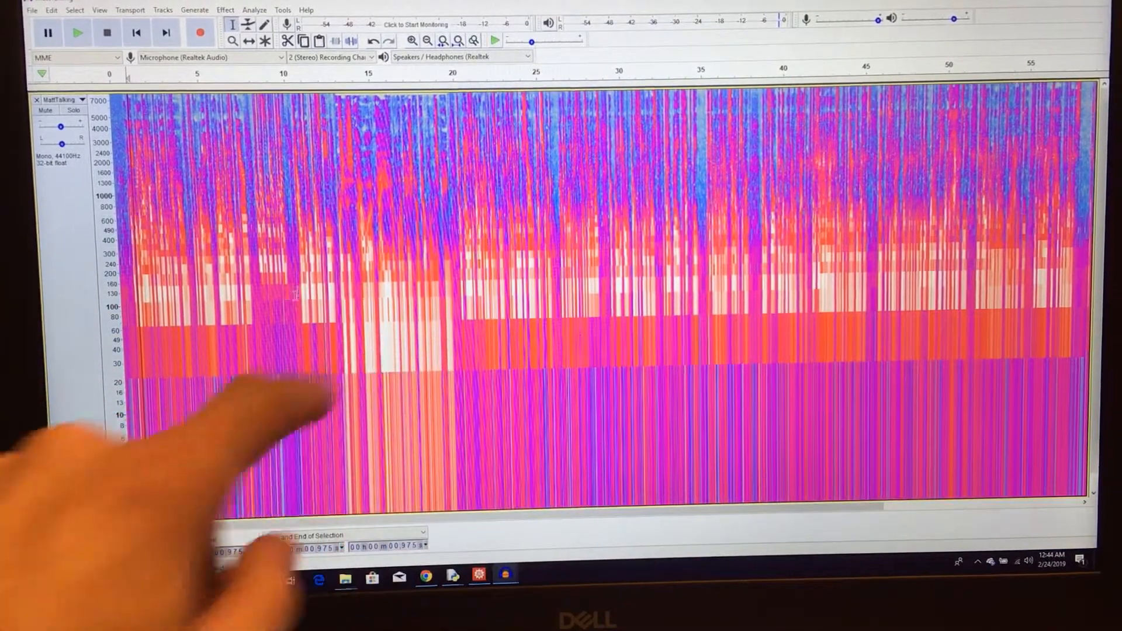
pyautogui.click(77, 32)
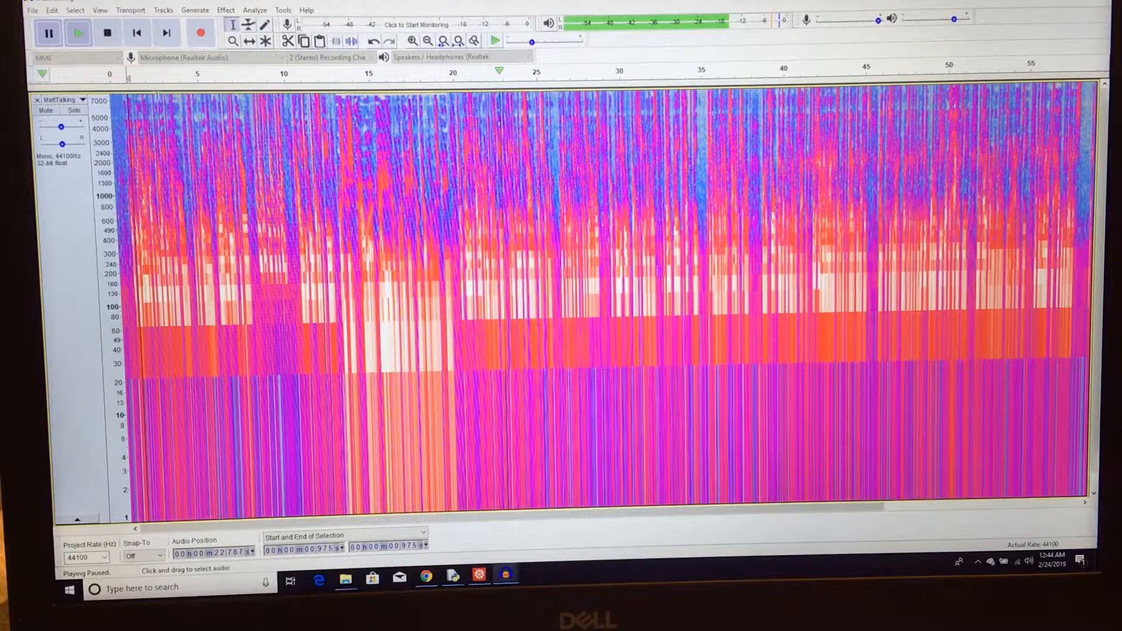
pyautogui.moveTo(141, 79)
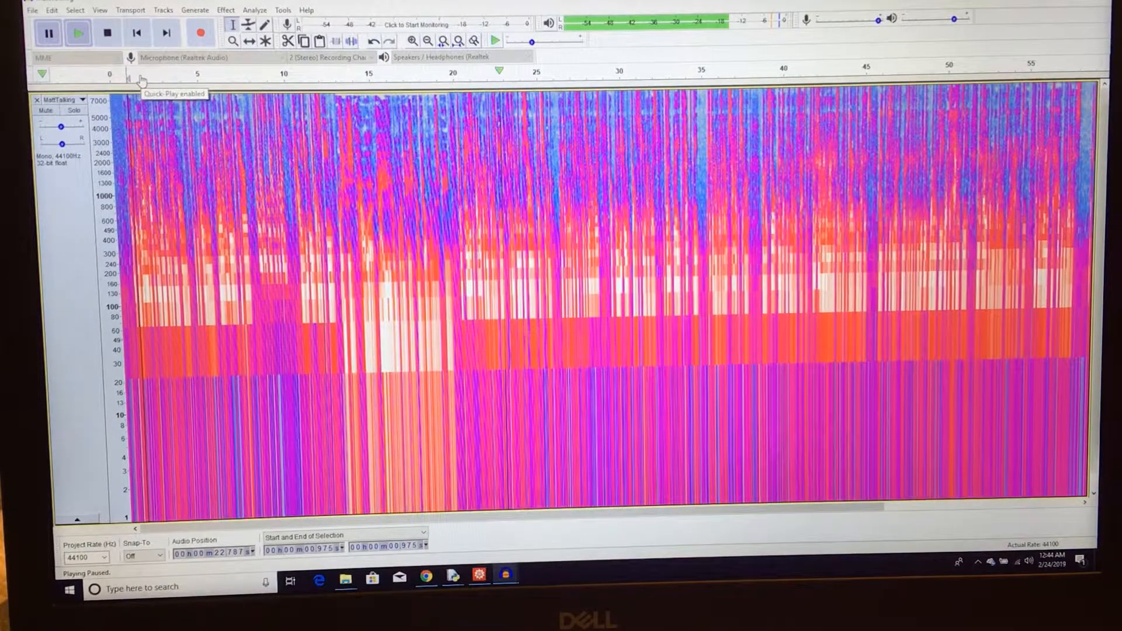